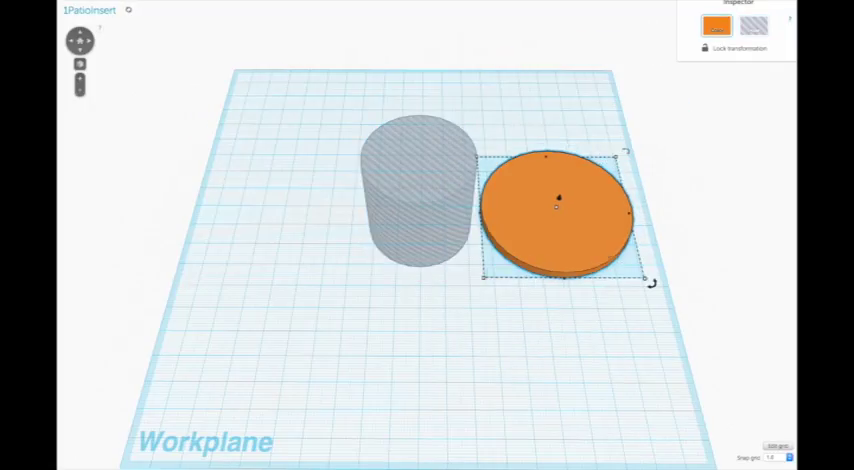
Centre the orange disc under the grey hole cylinder and add a small orange cylinder
left_click_drag(558, 208, 420, 218)
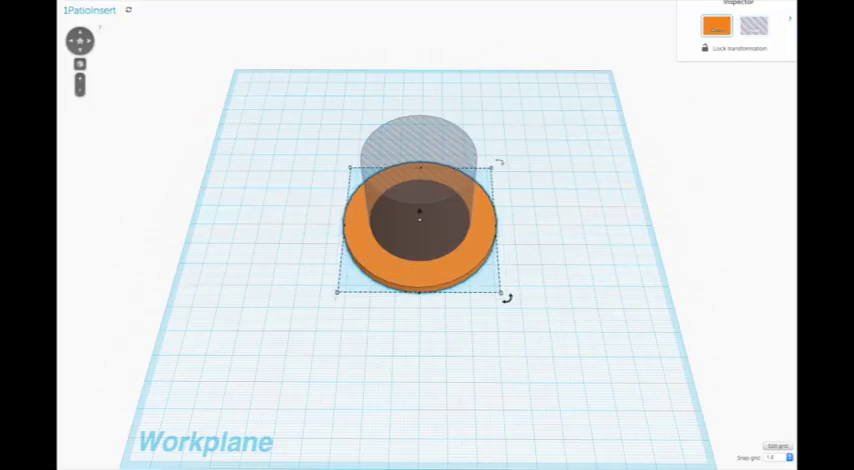
left_click_drag(420, 210, 570, 275)
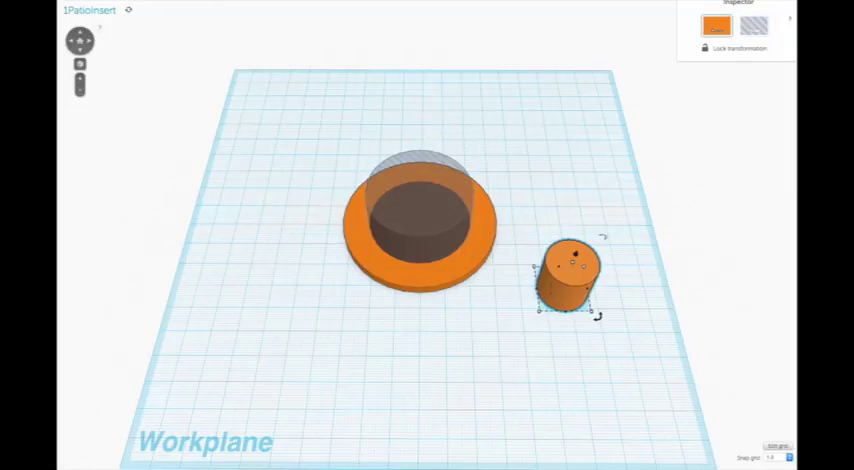
left_click_drag(570, 270, 417, 210)
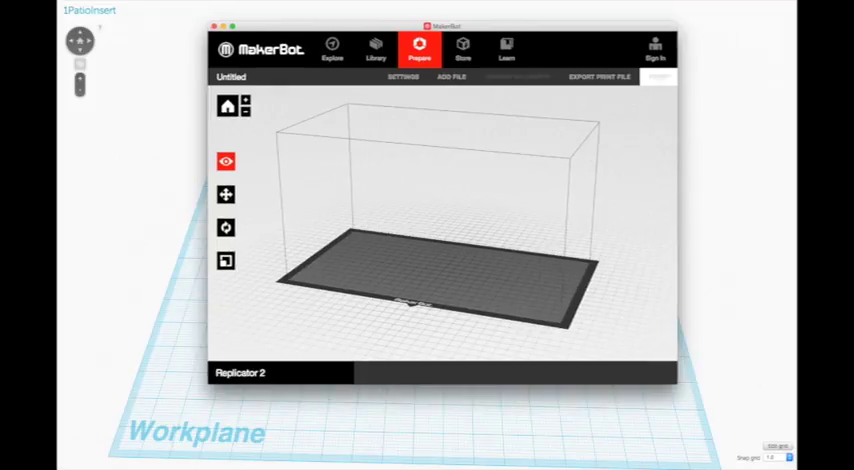
Save Standard resolution settings with raft and 10% infill, then export over 1PatioInsert.x3g
left_click(402, 77)
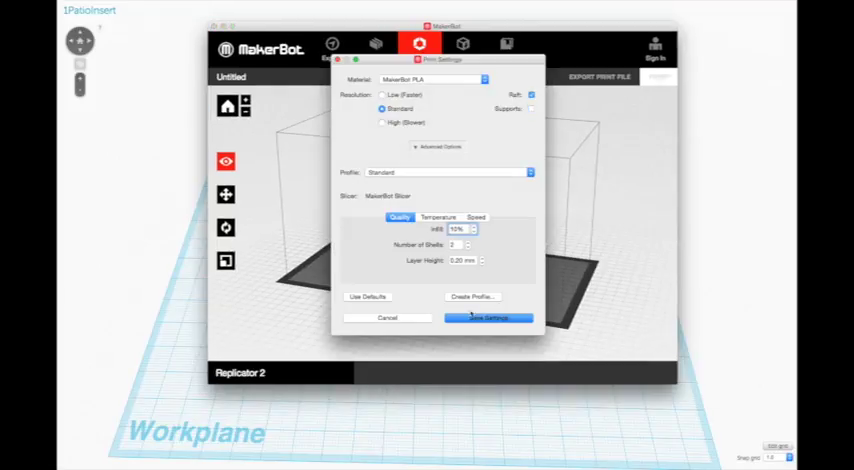
left_click(488, 318)
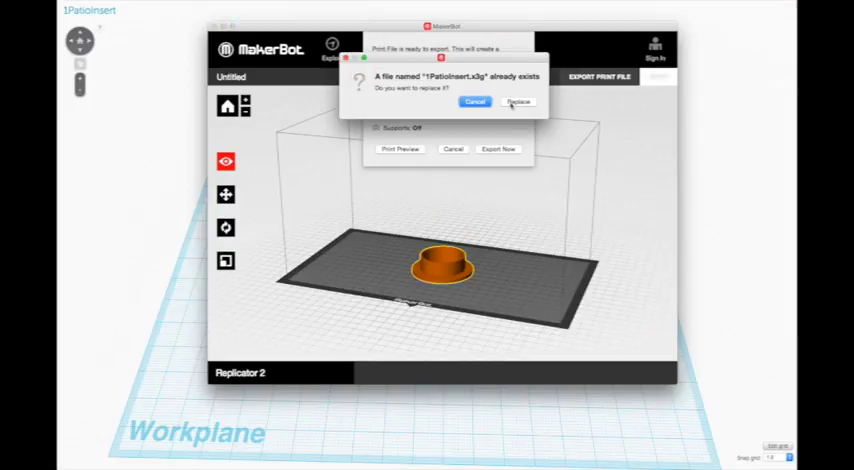
left_click(518, 101)
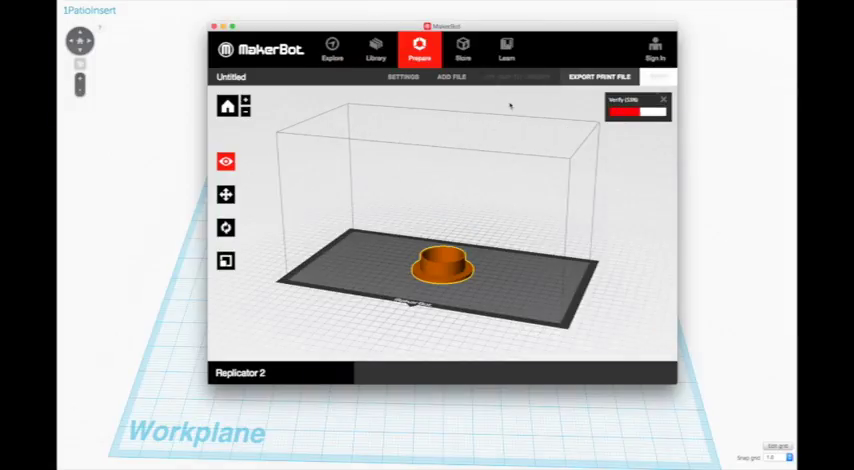